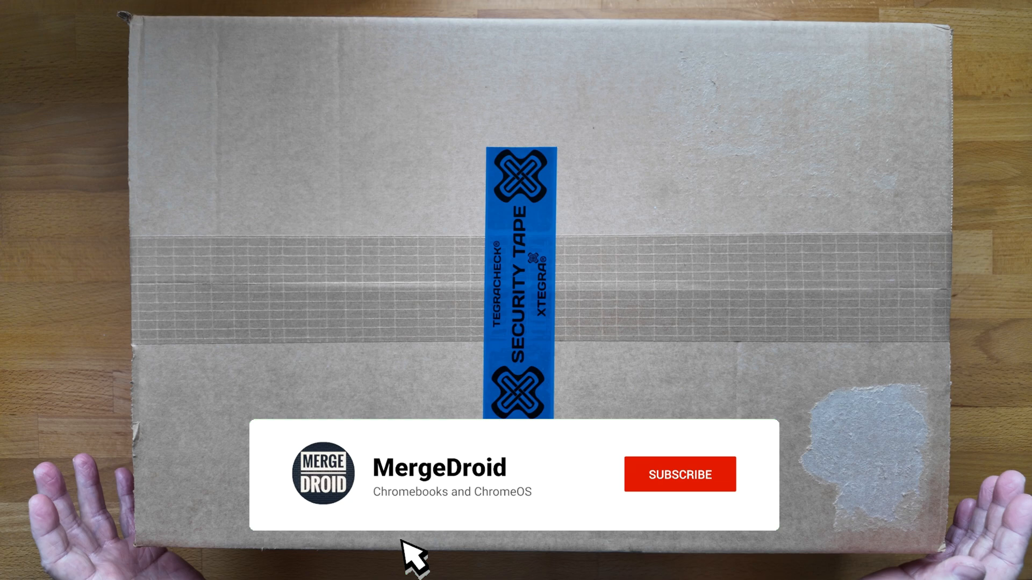
Step: Reach the About ChromeOS page from the quick settings gear, showing version 128.0.6613.163
click(680, 474)
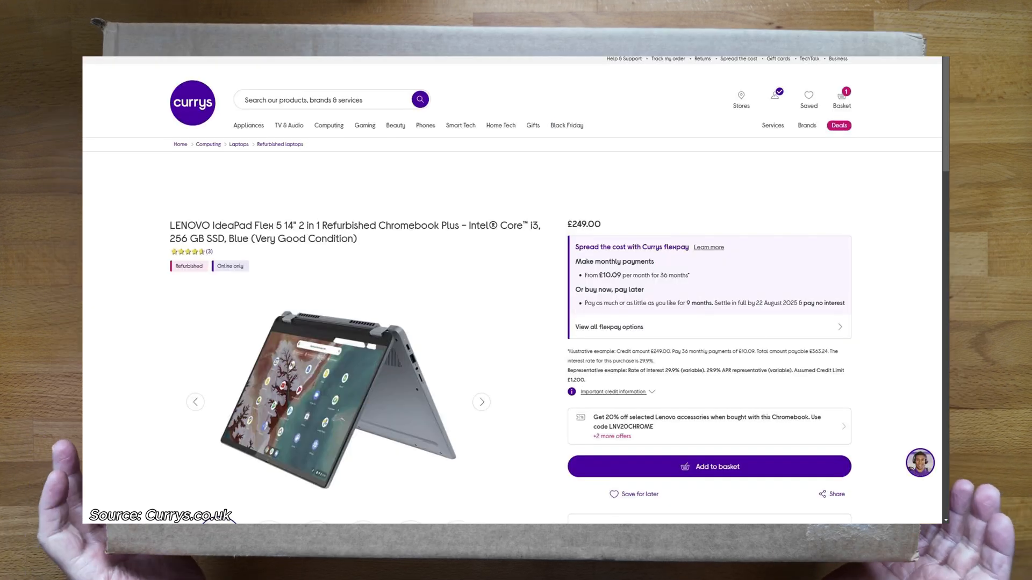
double_click(305, 239)
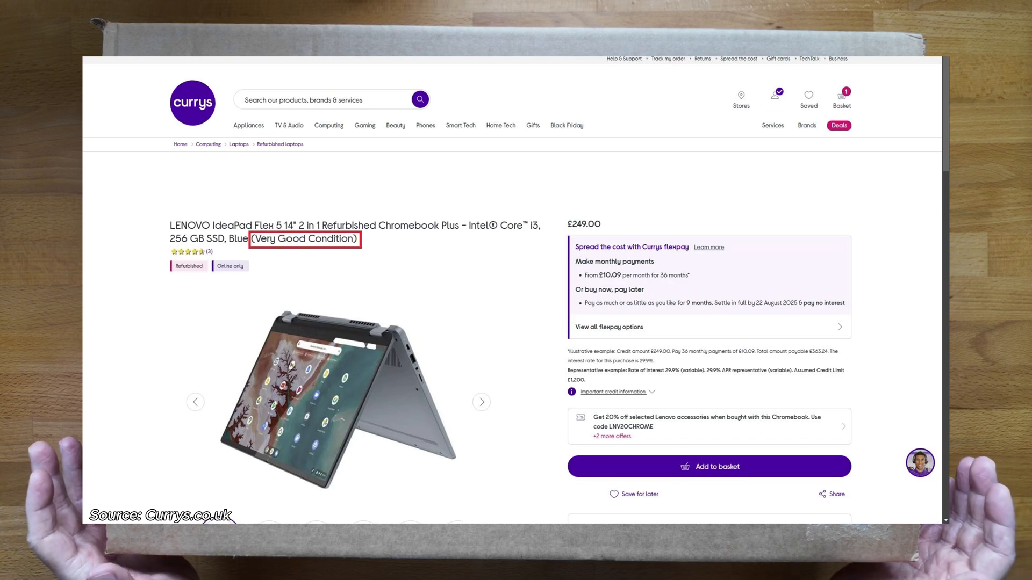
click(708, 466)
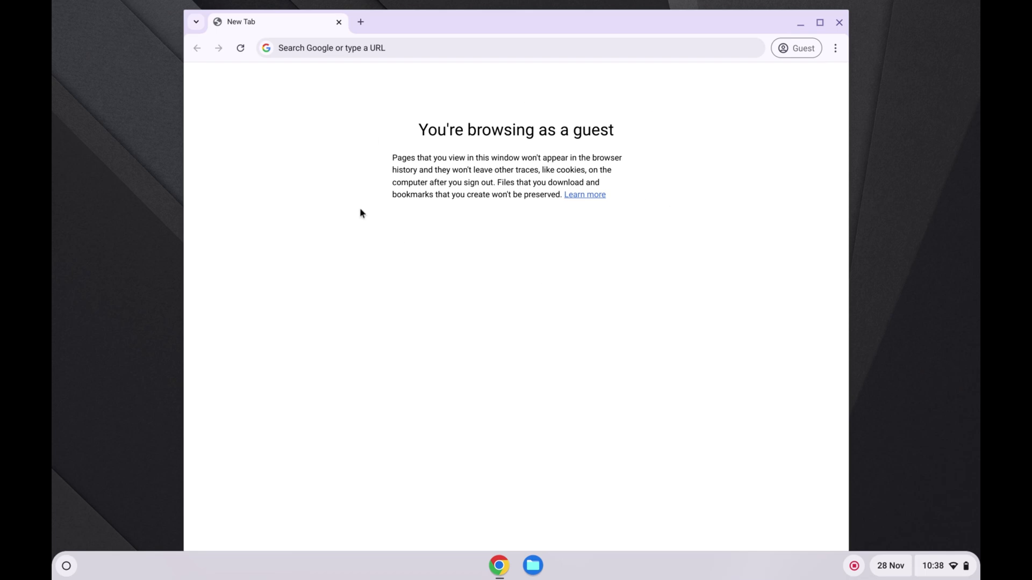
mouse_move(661, 361)
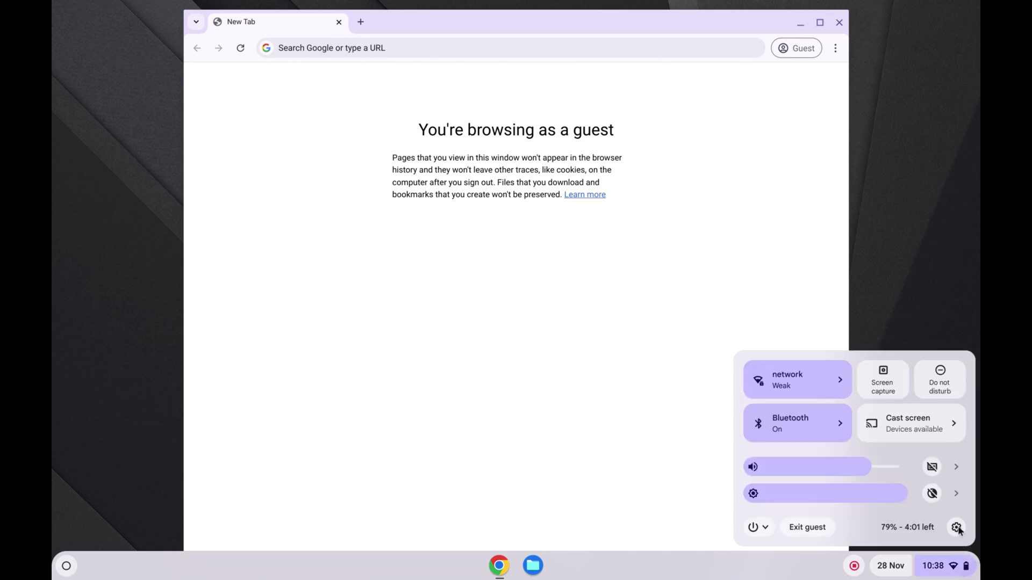
click(956, 527)
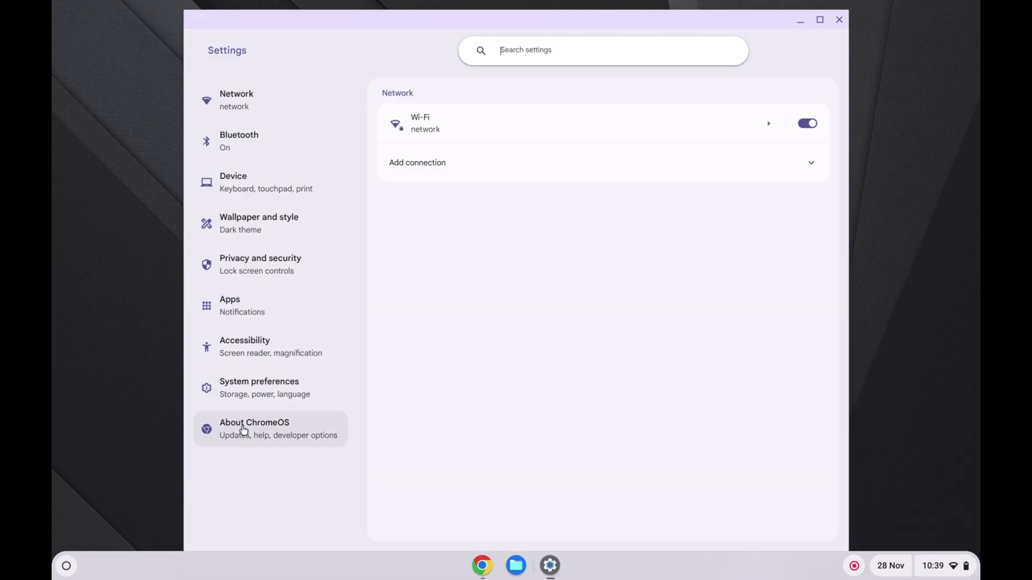
click(254, 427)
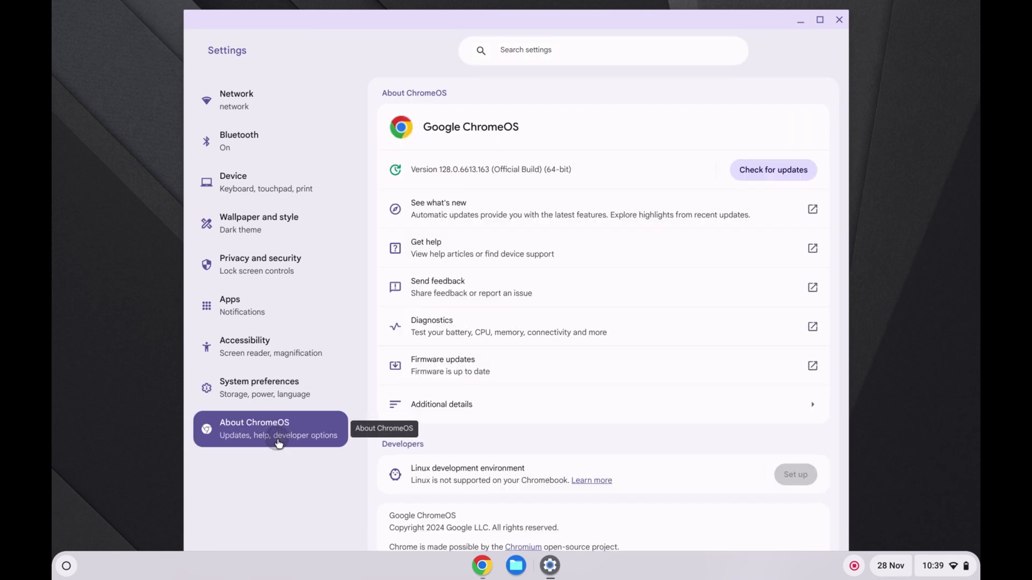
mouse_move(416, 179)
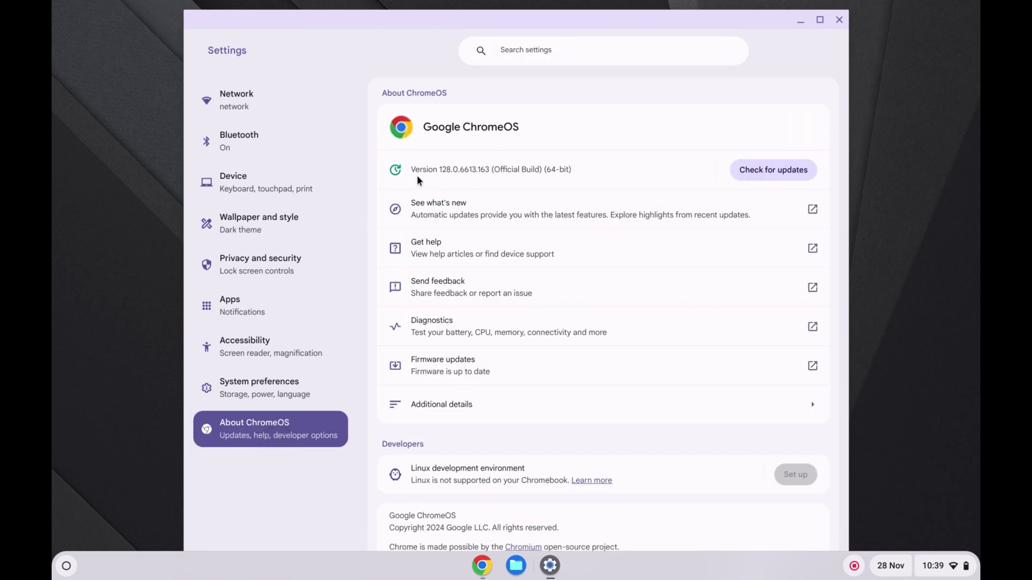
mouse_move(446, 185)
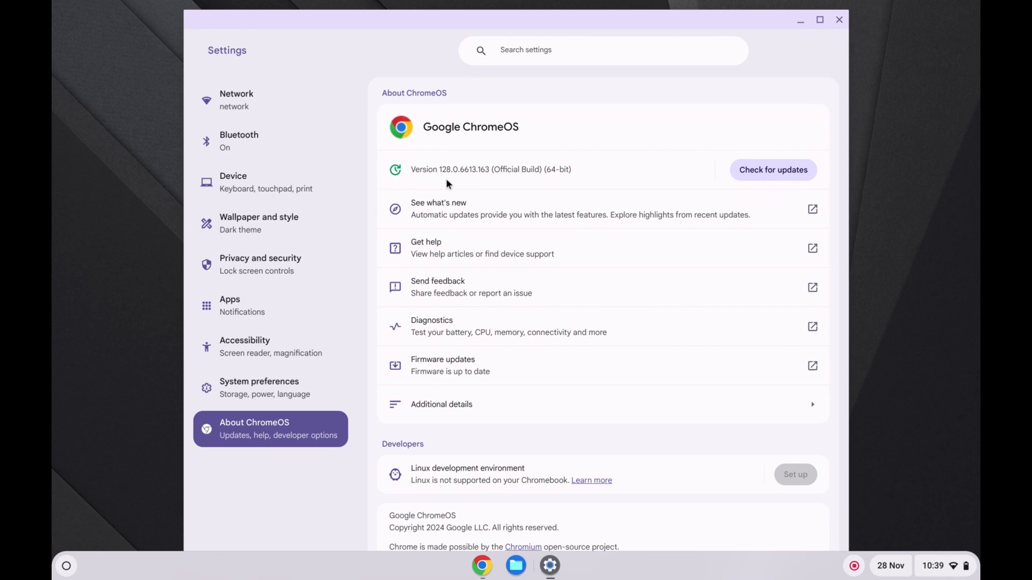
mouse_move(440, 185)
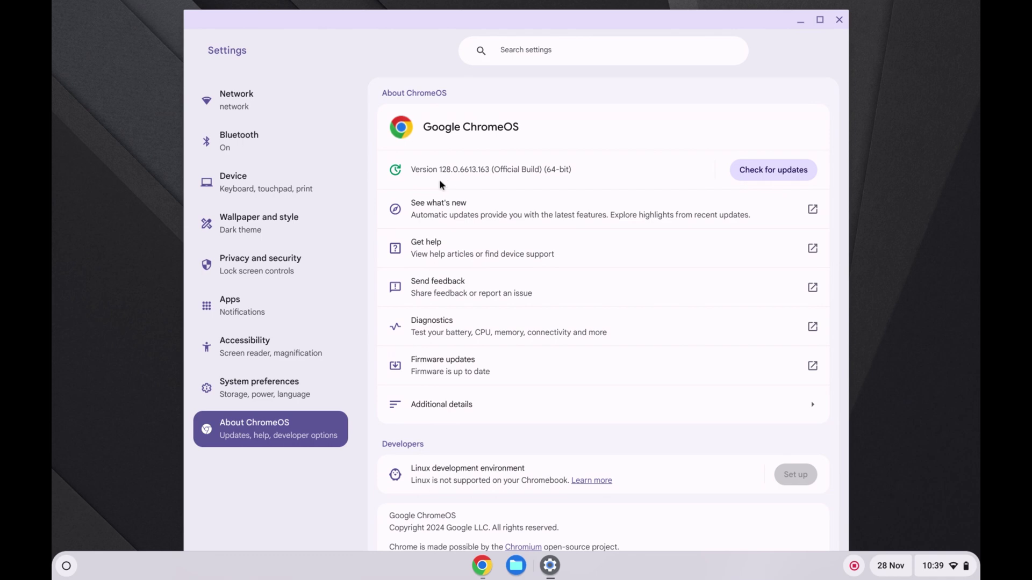
mouse_move(450, 185)
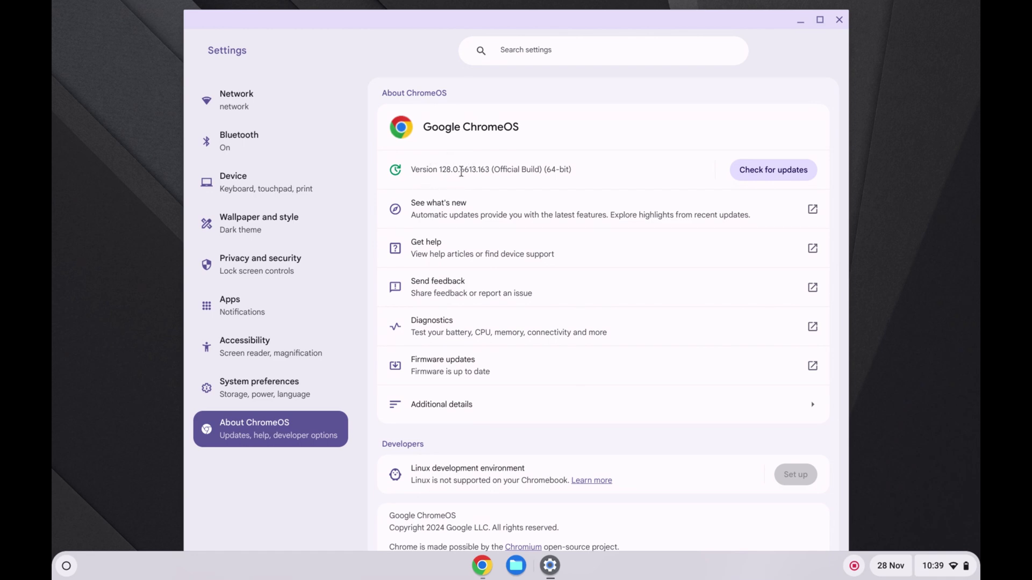
mouse_move(446, 182)
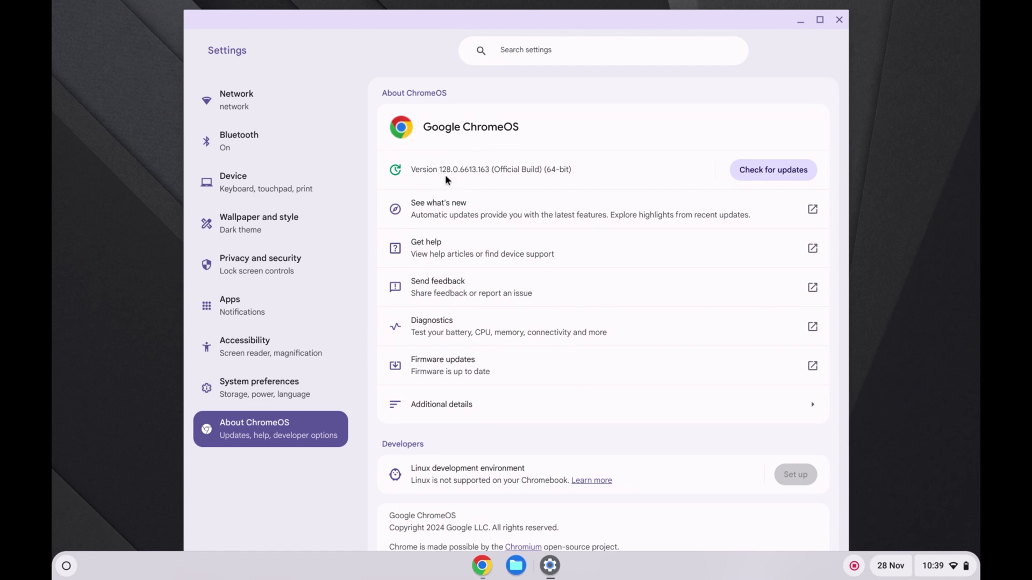
Step: Launch Diagnostics to see battery health 99%, cycle count 2 and 6609mAh capacity
click(772, 169)
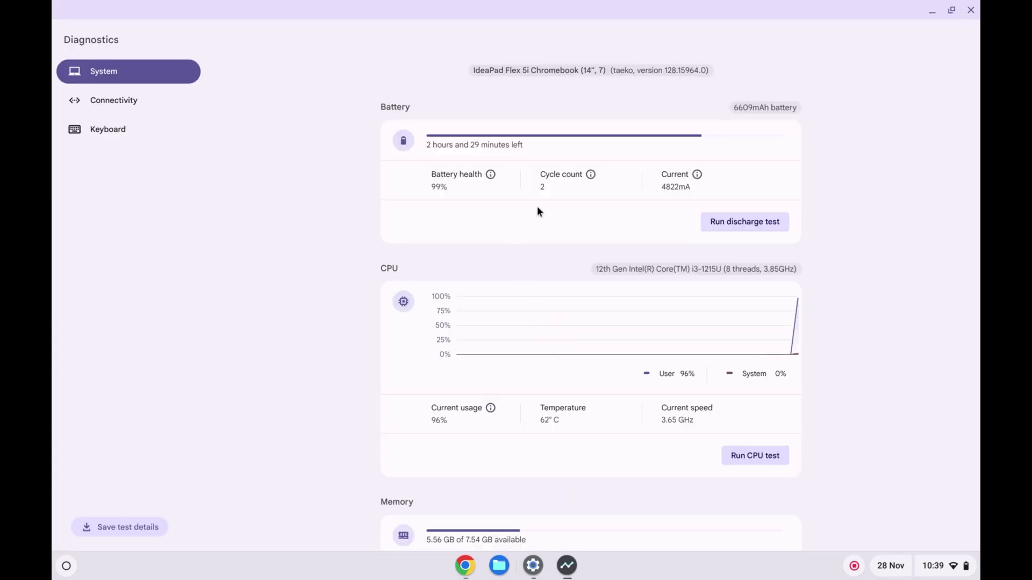
mouse_move(516, 196)
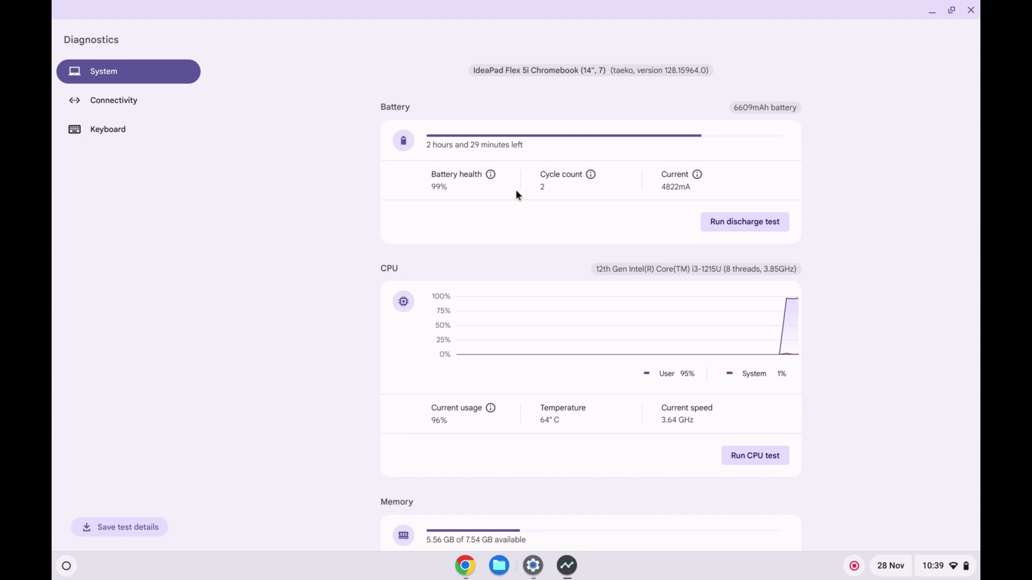
mouse_move(403, 208)
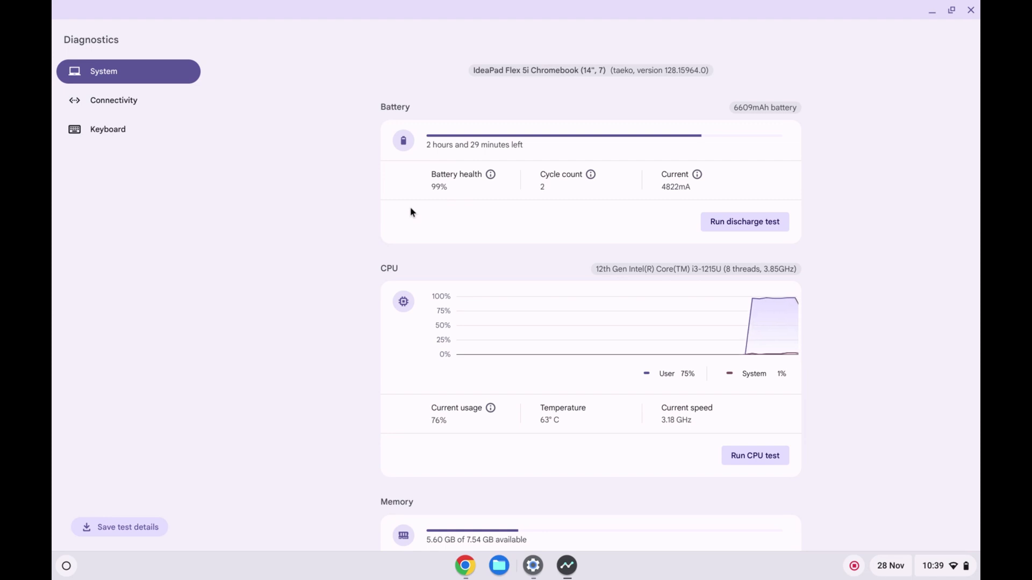
mouse_move(450, 199)
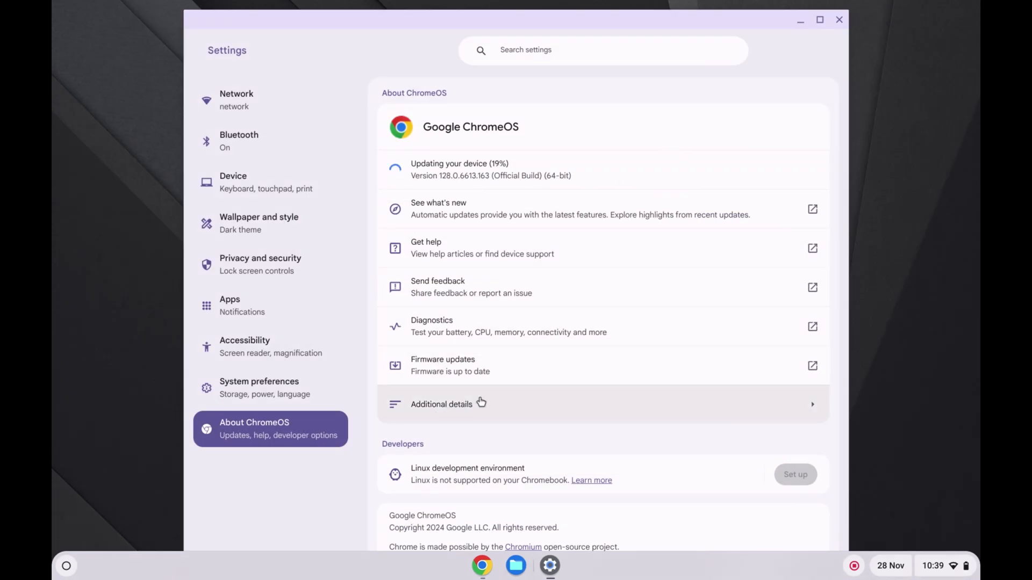
Step: Reveal Additional details: stable channel with automatic updates until June 2032
click(440, 404)
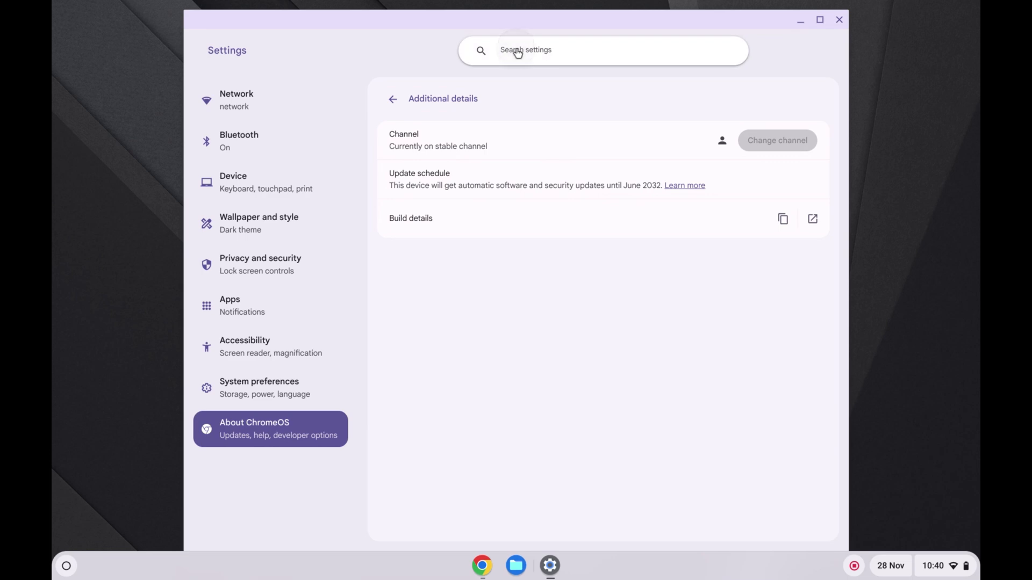
Step: Search settings for 'display' and show the Display page at 100% size, 1536 x 960
text(display)
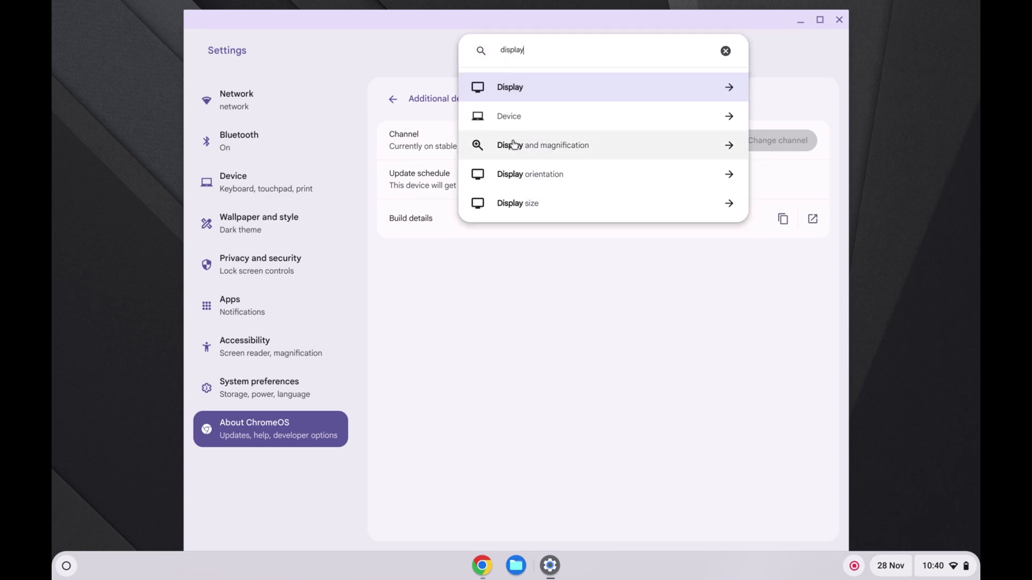
click(510, 87)
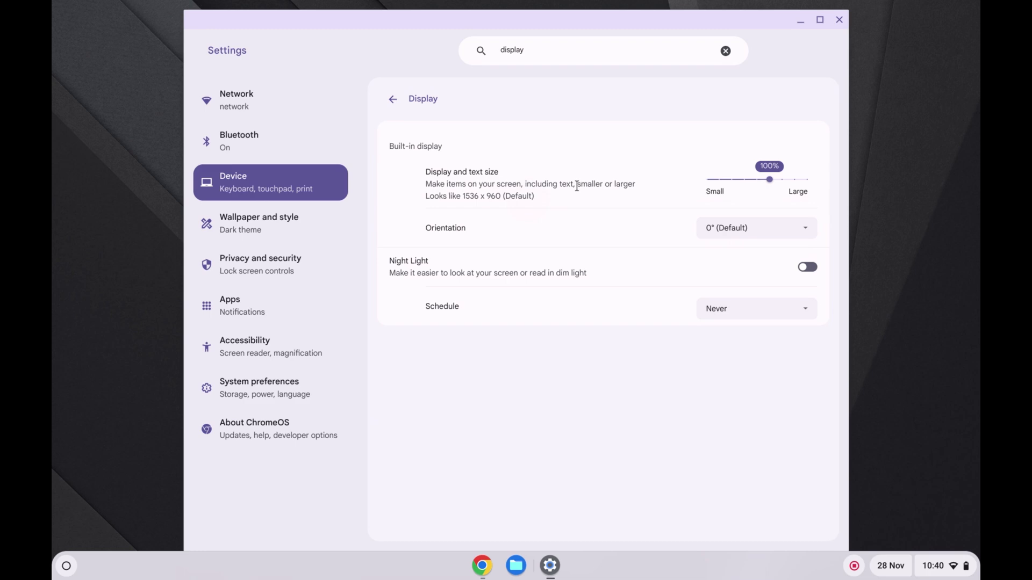
mouse_move(661, 177)
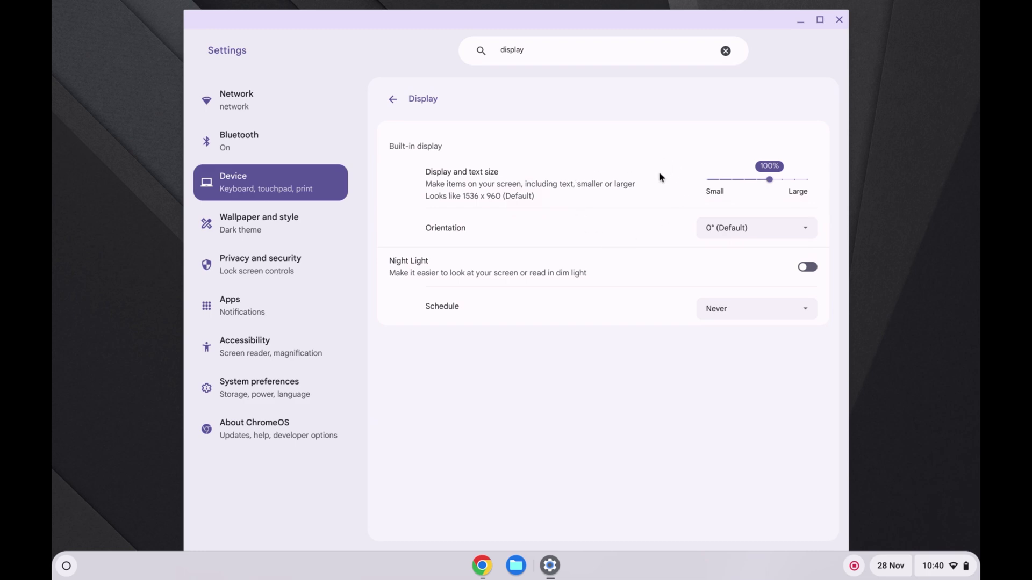
mouse_move(483, 209)
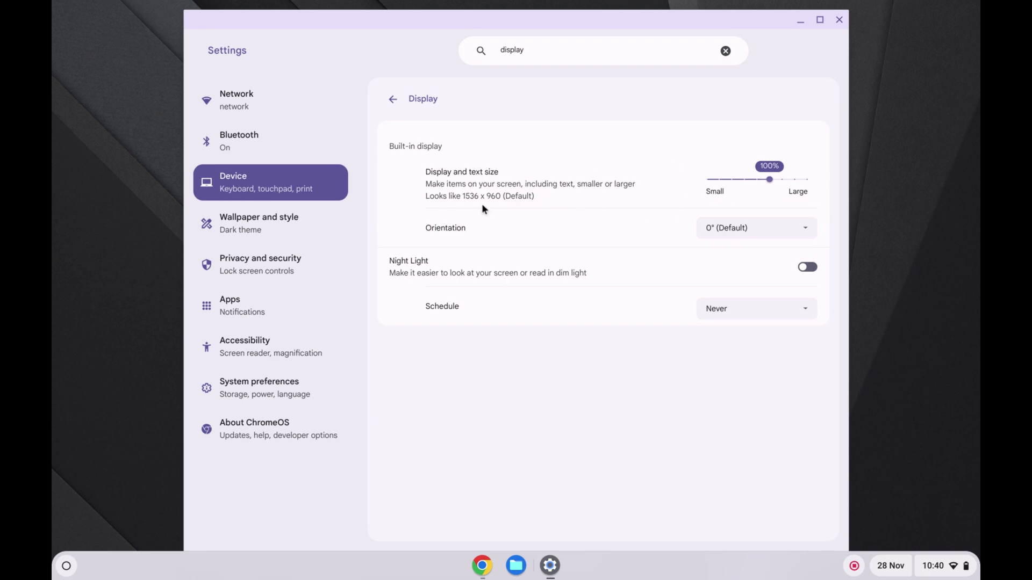